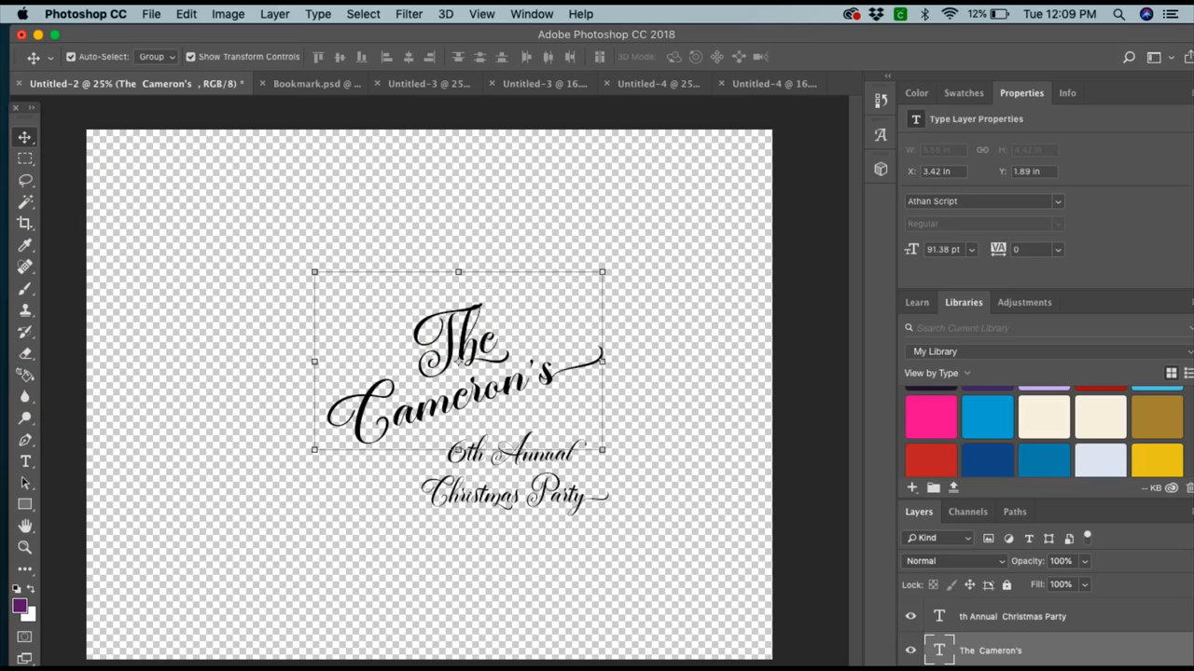
mouse_move(26, 353)
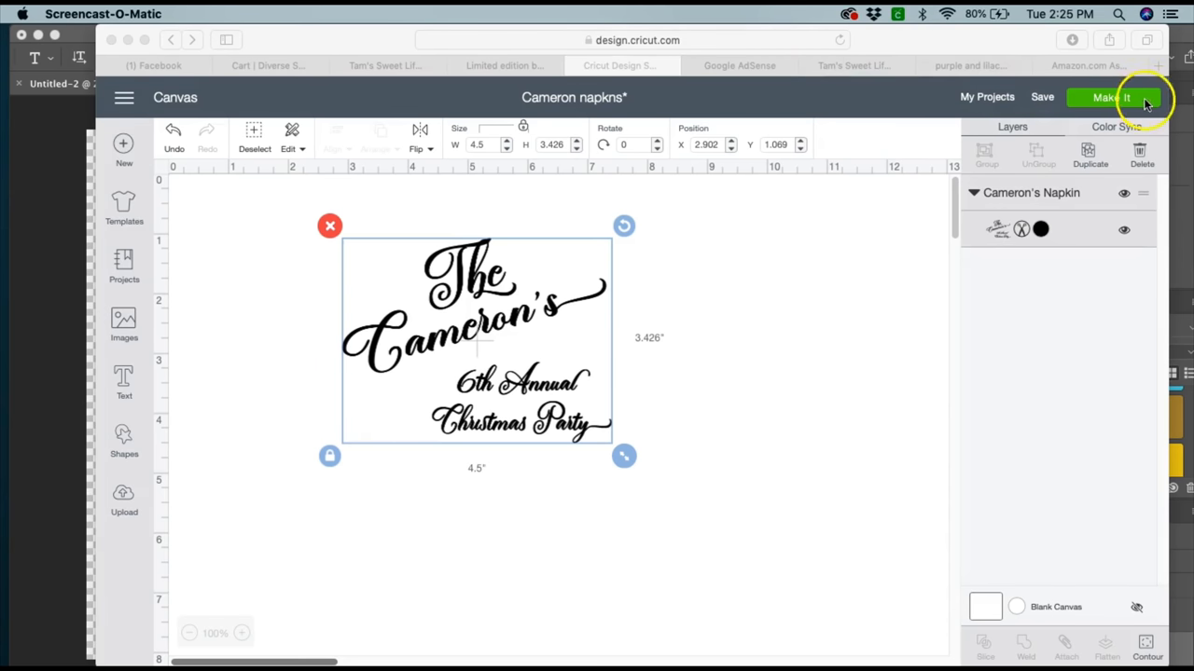
Step: Send the Christmas Party lettering to the 12x12 cut mat via Make It and turn Mirror on
left_click(1112, 97)
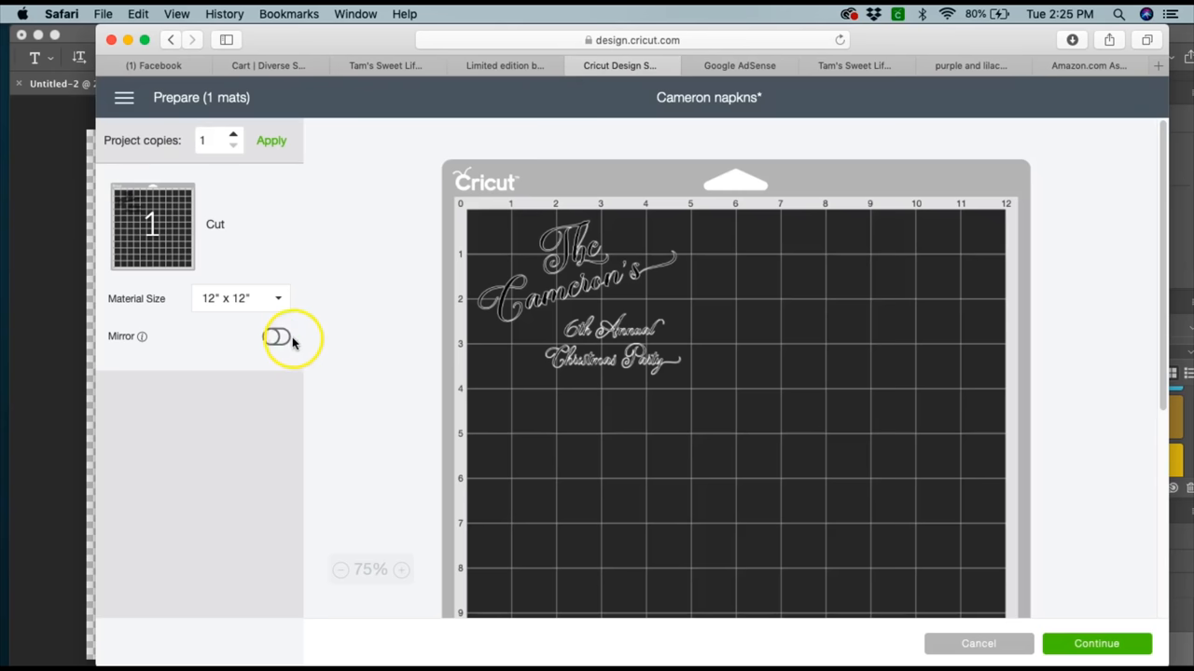
left_click(276, 336)
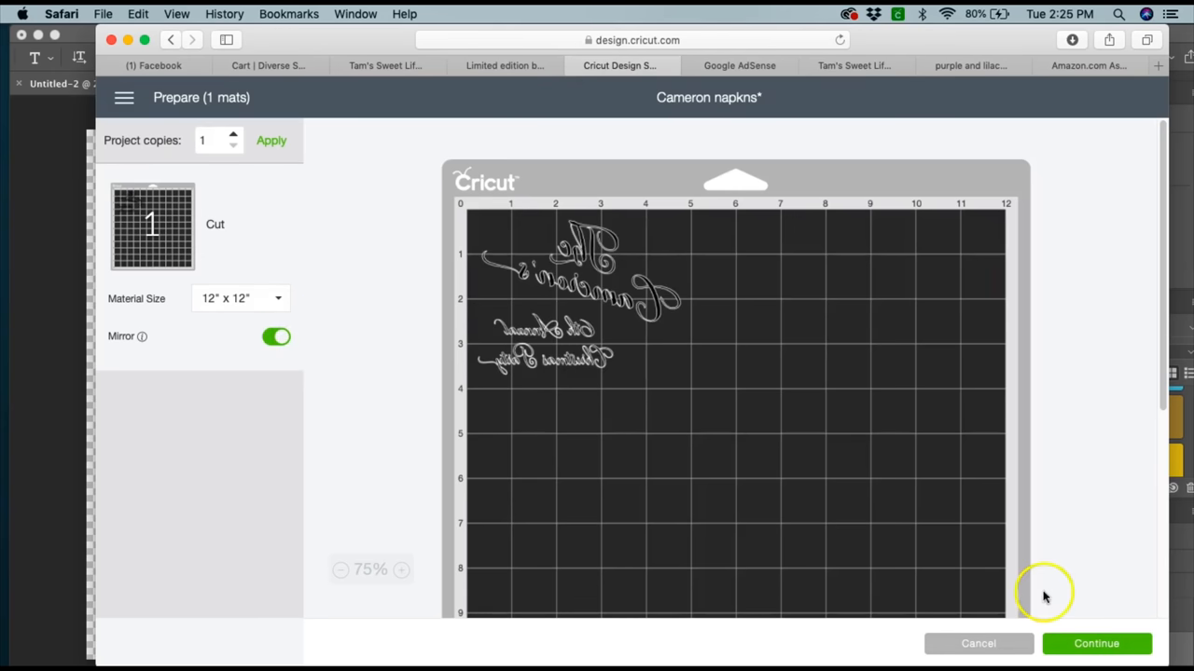
Step: Continue to the make screen and show the Popular materials list with Iron-On
left_click(1096, 644)
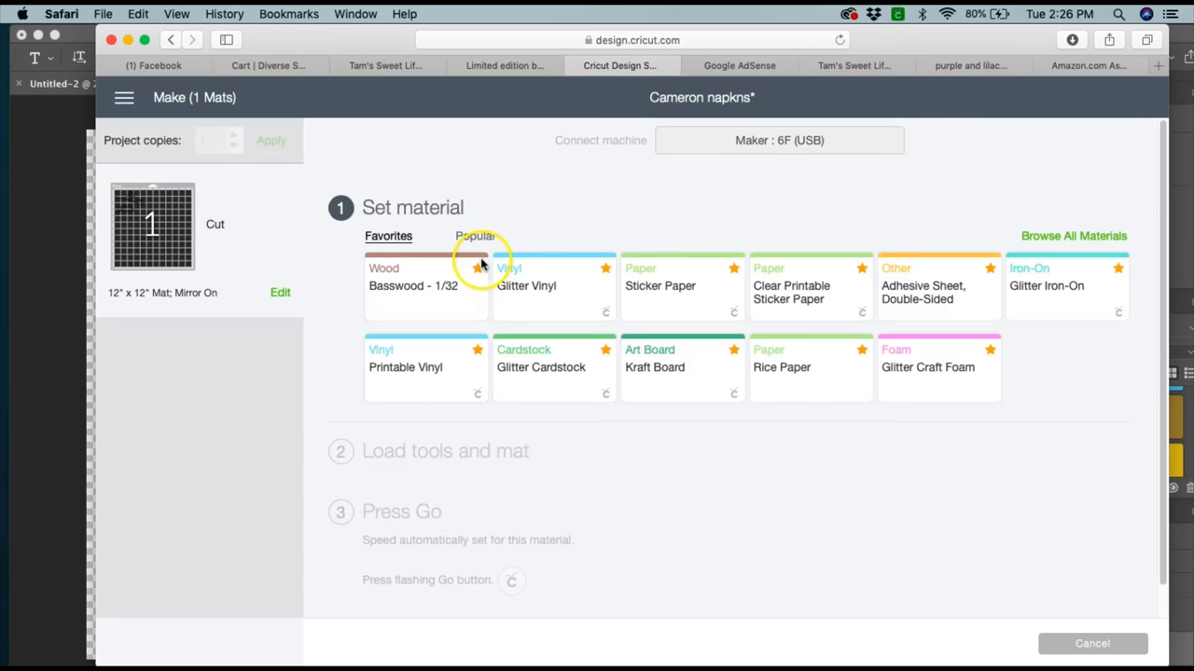
left_click(474, 235)
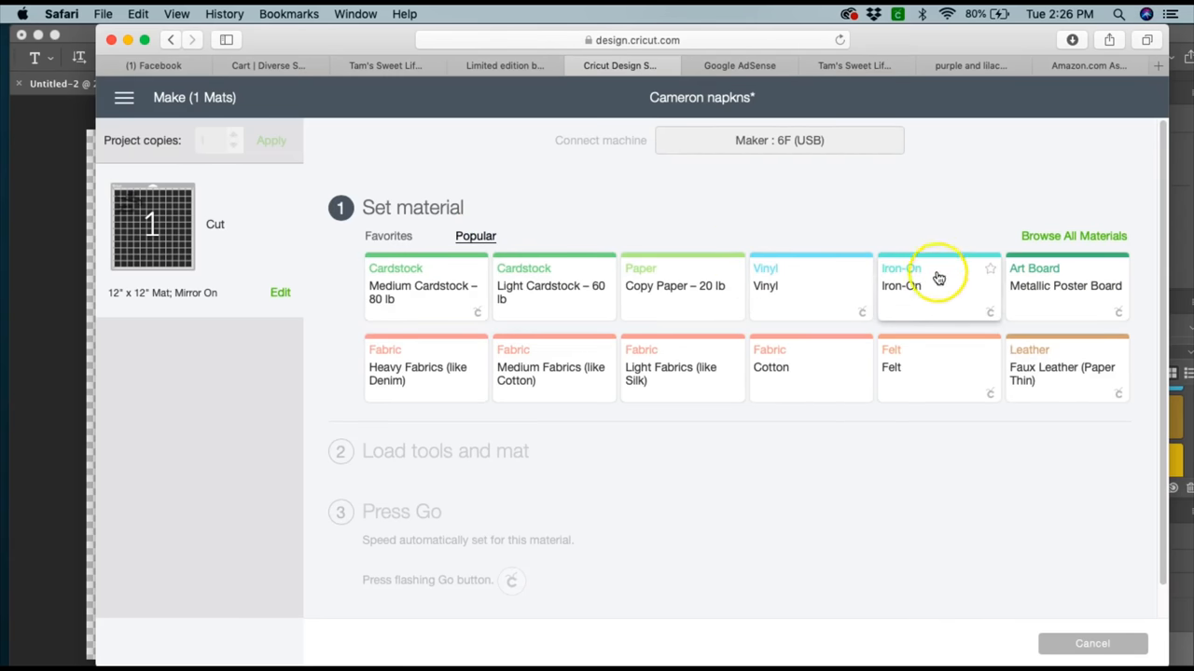